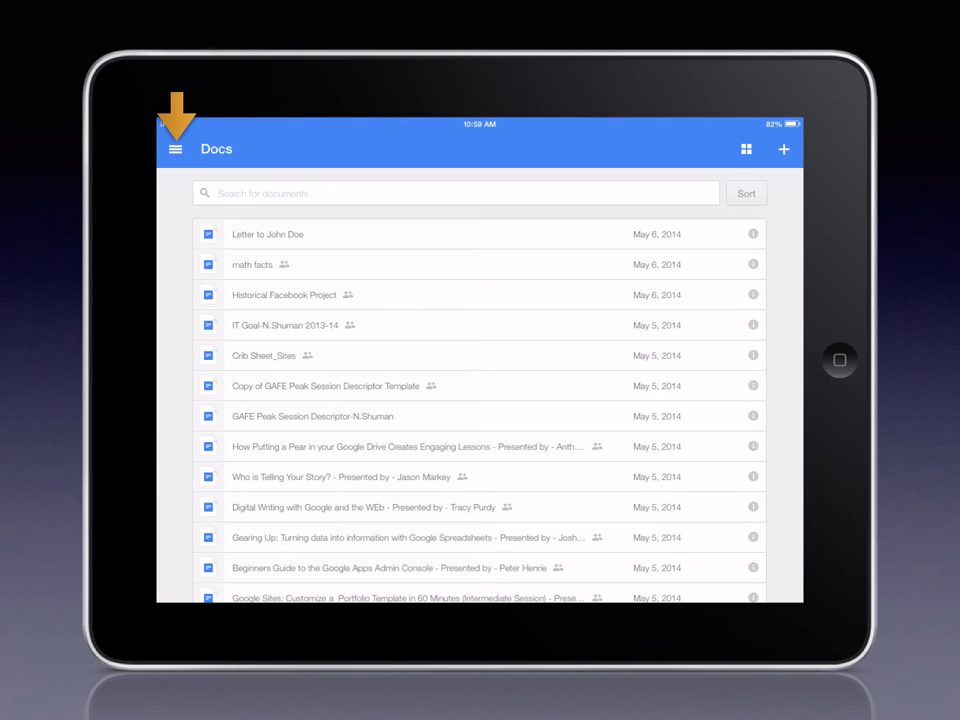
# Reveal the side drawer with Docs, Starred, On device and Google Drive.
pyautogui.click(176, 148)
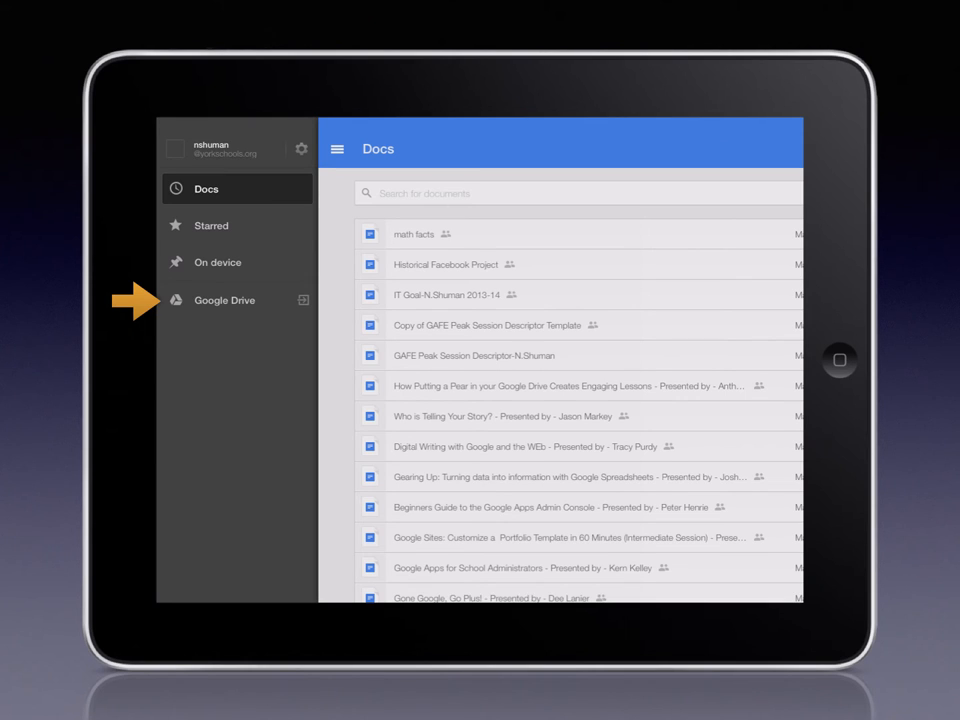
# Dismiss the drawer so the full Docs document list is shown again.
pyautogui.click(218, 262)
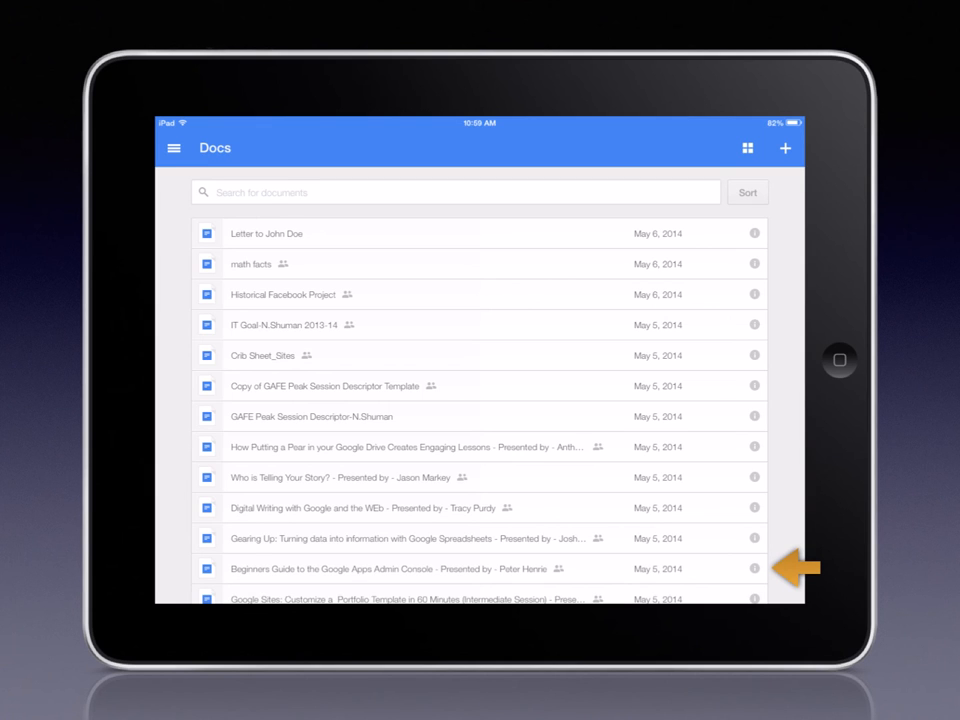
# Open 'Letter to John Doe' and show its Details panel with the Keep on device setting.
pyautogui.click(268, 232)
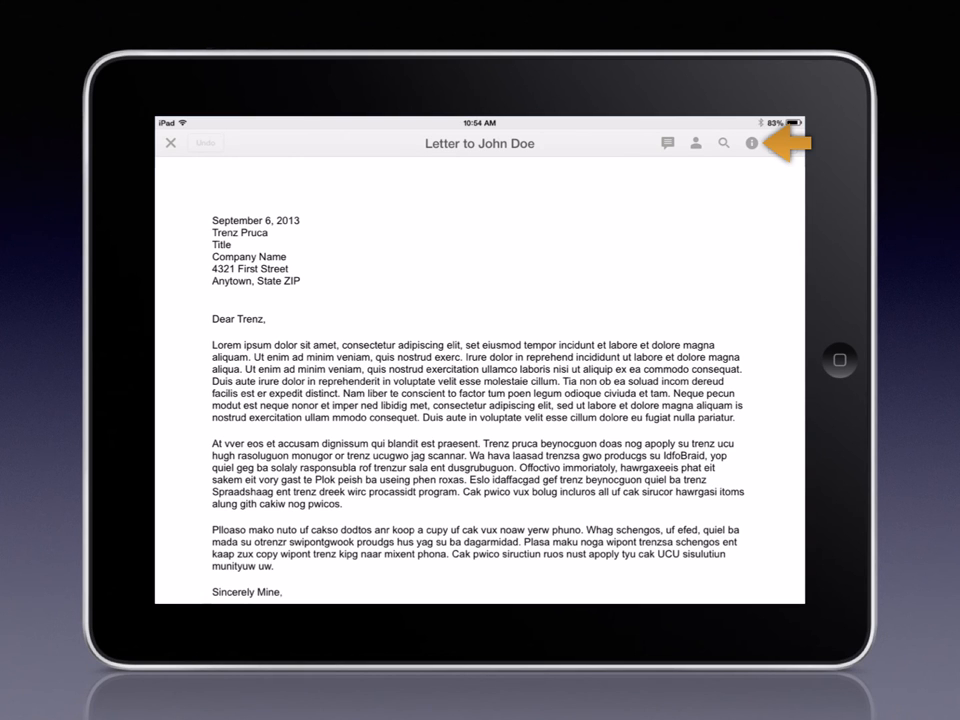
pyautogui.click(756, 144)
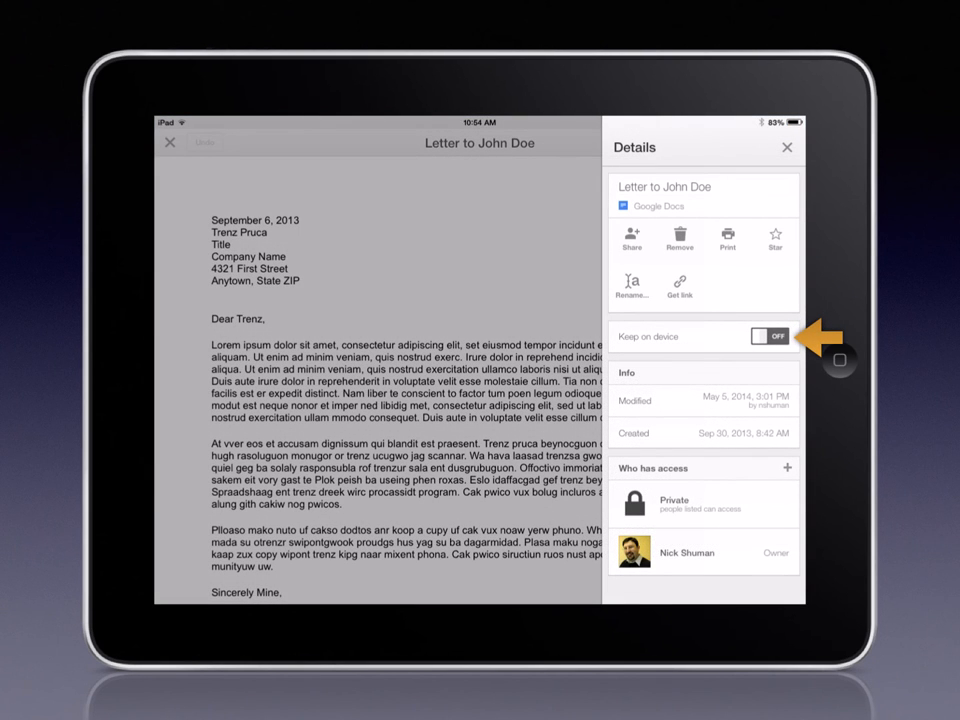